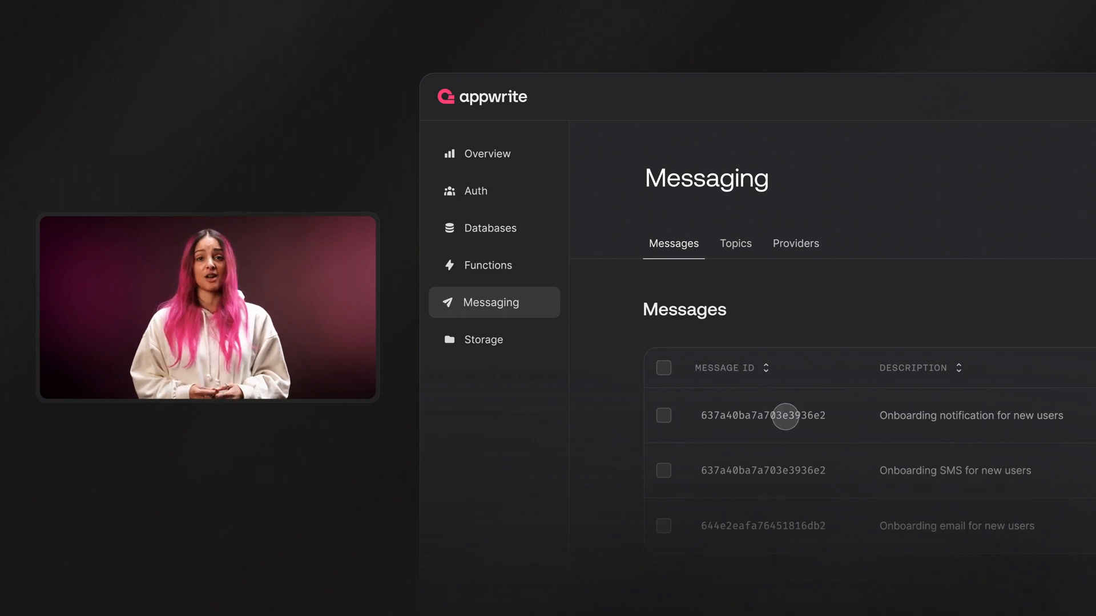
# Schedule the message to send on 15 Oct 2020 at 08:38 UTC+03:00
pyautogui.click(663, 368)
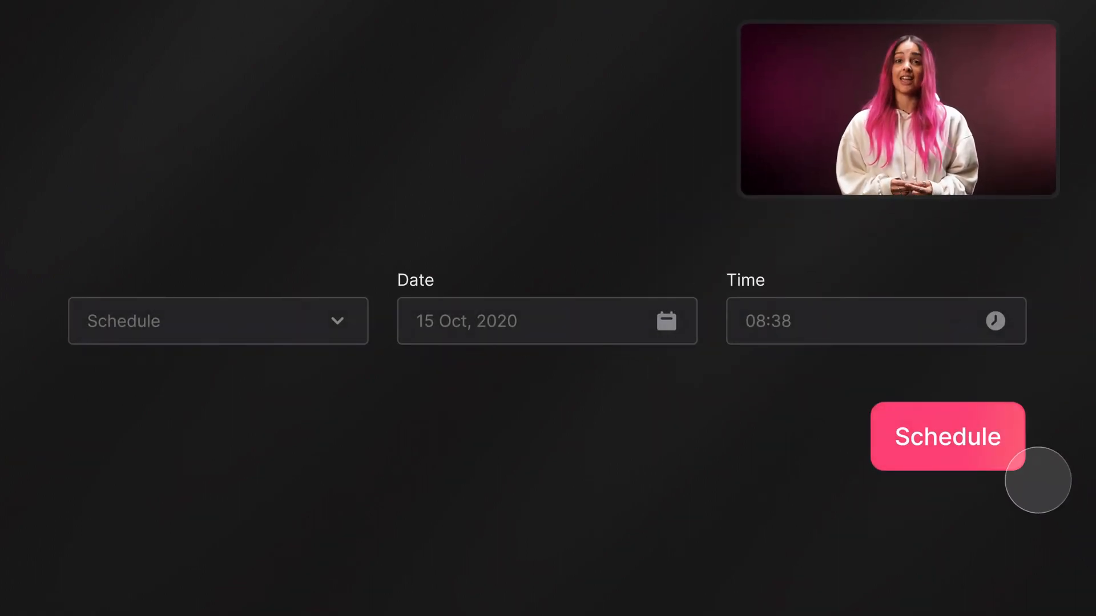
pyautogui.click(948, 437)
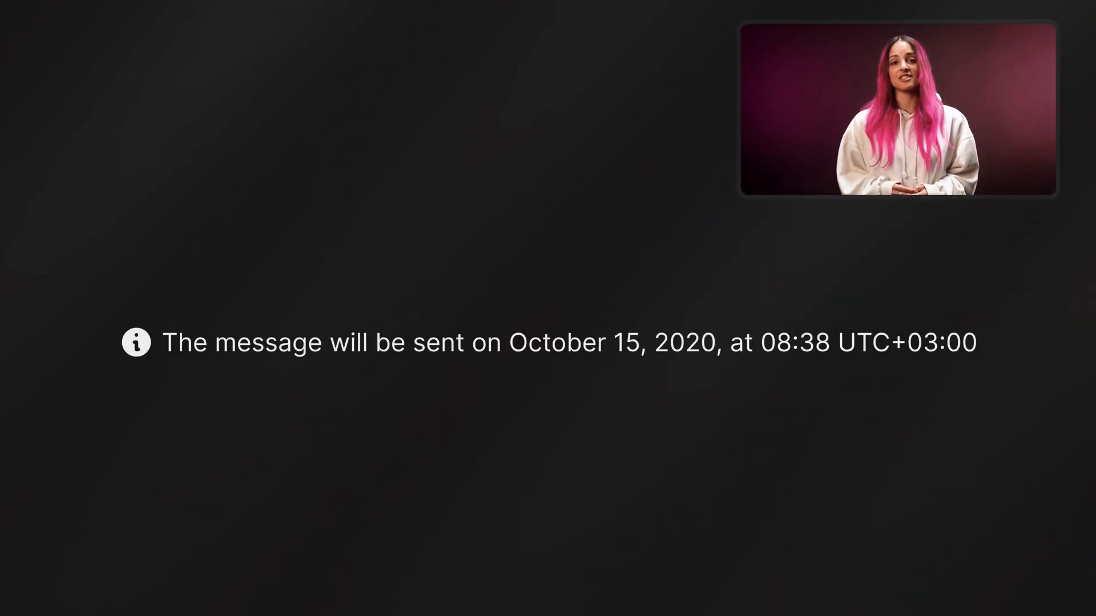